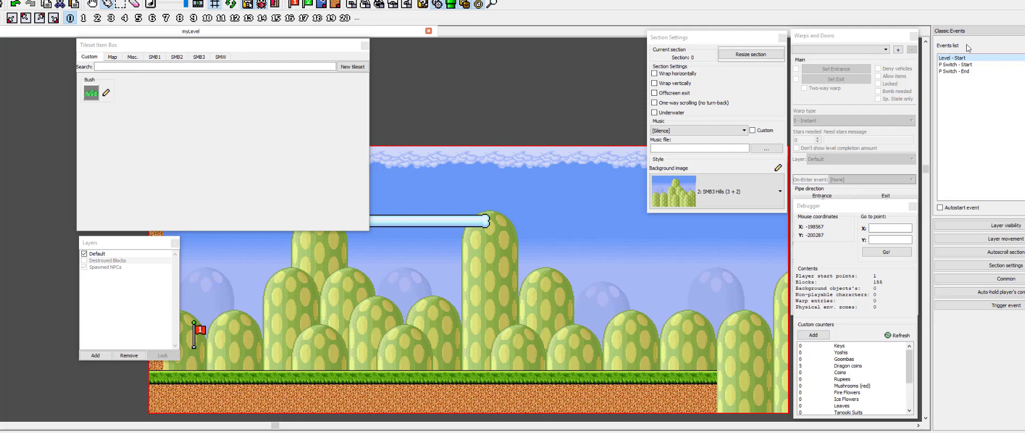
{"action": "mouse_move", "coordinate": [969, 48]}
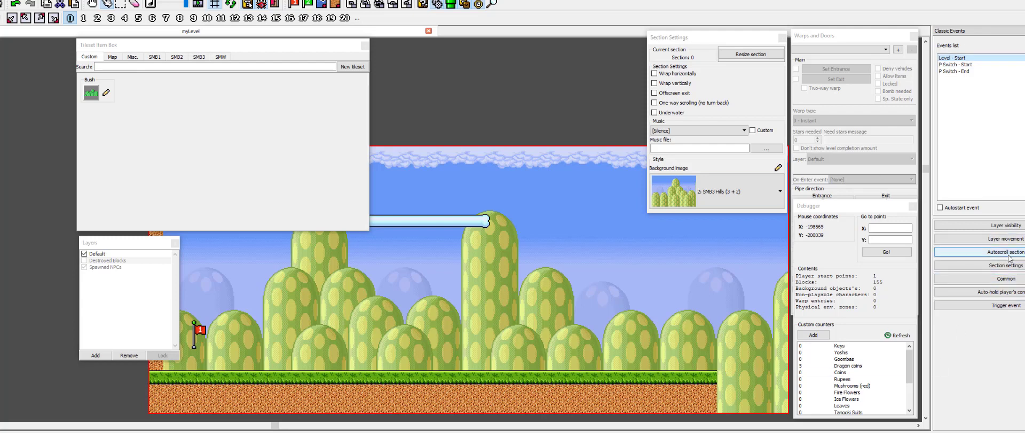
Step: View the level-start event's autoscroll speeds (horizontal 1, vertical 0) and bring up luna.lua
{"action": "left_click", "coordinate": [1001, 252]}
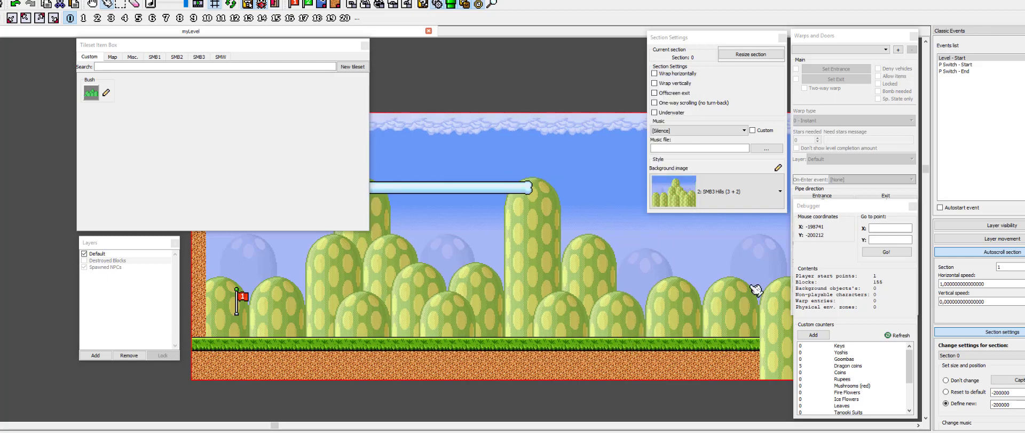
{"action": "mouse_move", "coordinate": [511, 247]}
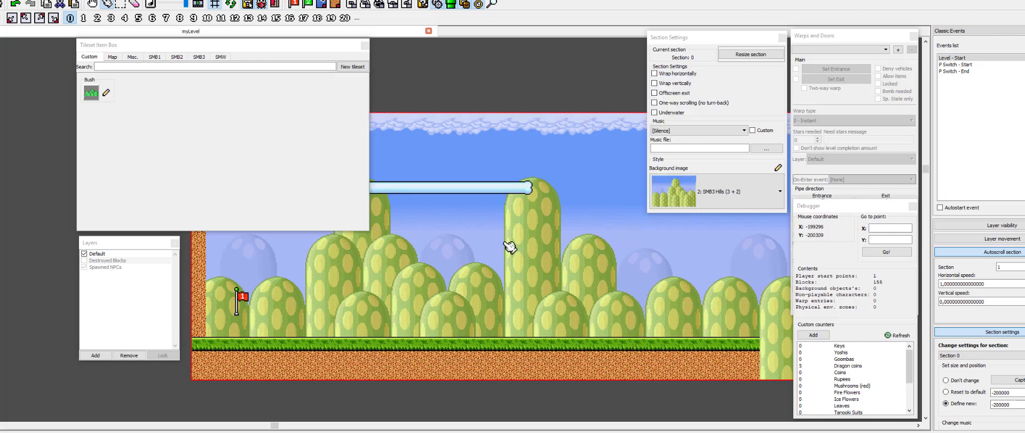
{"action": "mouse_move", "coordinate": [513, 245]}
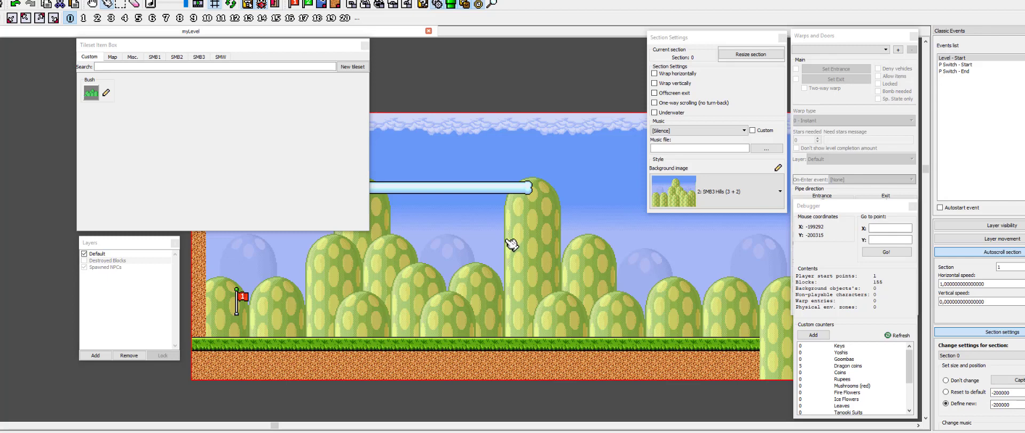
{"action": "mouse_move", "coordinate": [520, 246]}
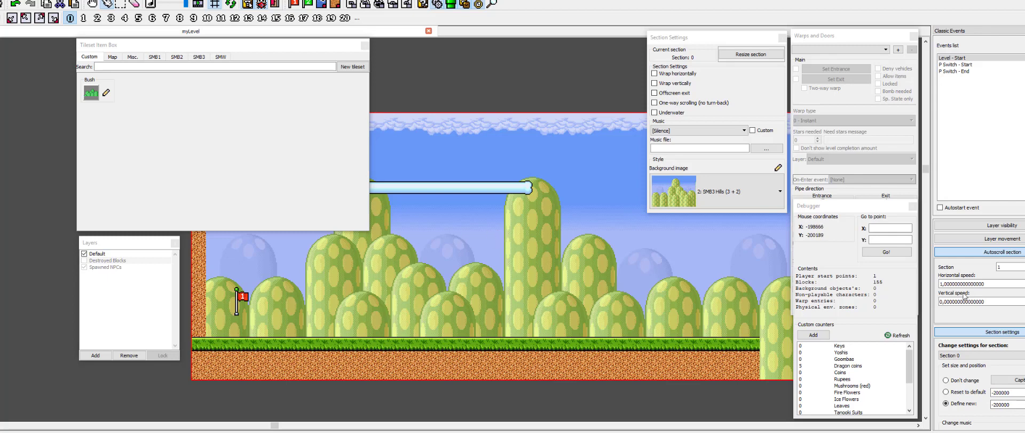
{"action": "left_click", "coordinate": [946, 380]}
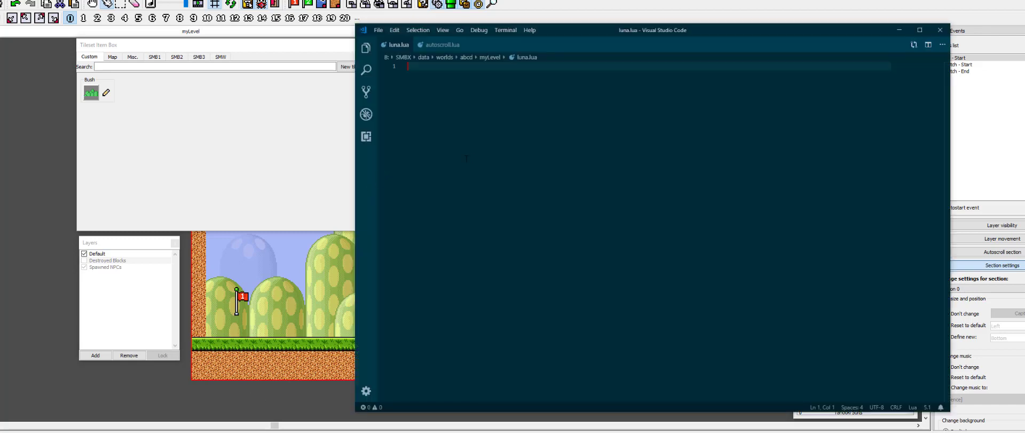
Step: Declare local autoscroll = require("autoscroll") at the top of luna.lua
{"action": "type", "text": "local"}
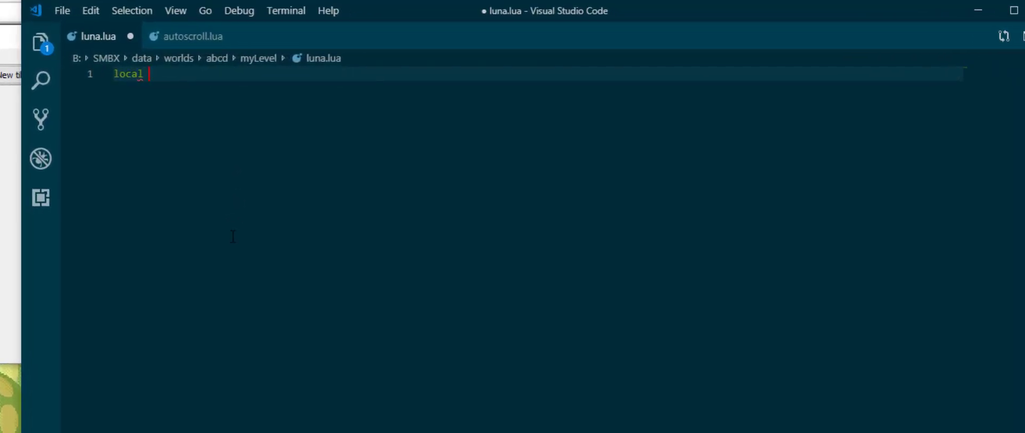
{"action": "type", "text": "autoscroll"}
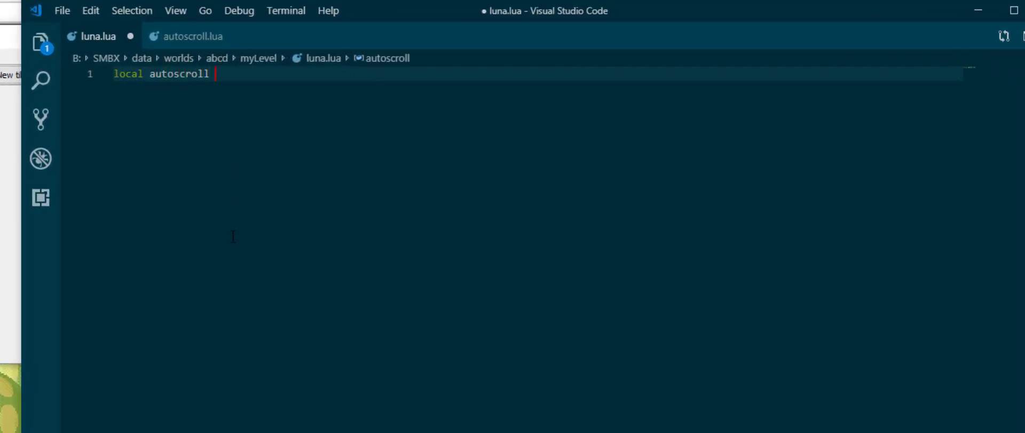
{"action": "type", "text": "="}
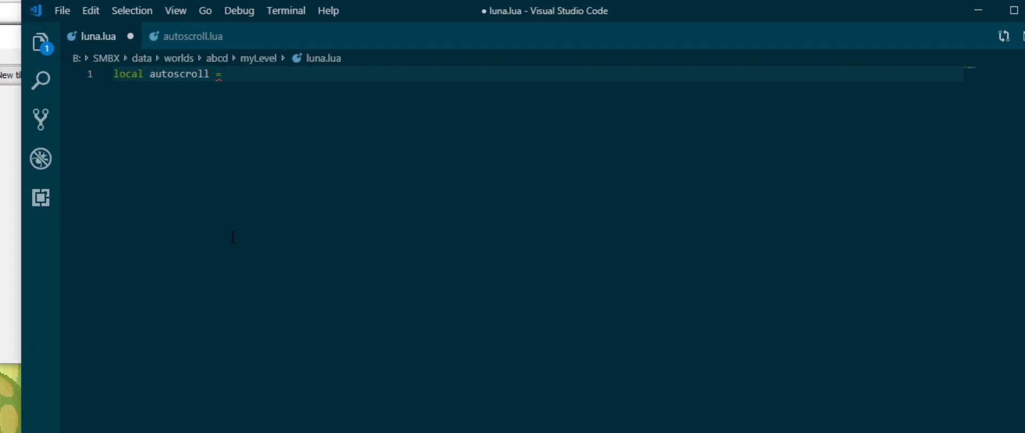
{"action": "type", "text": "require()"}
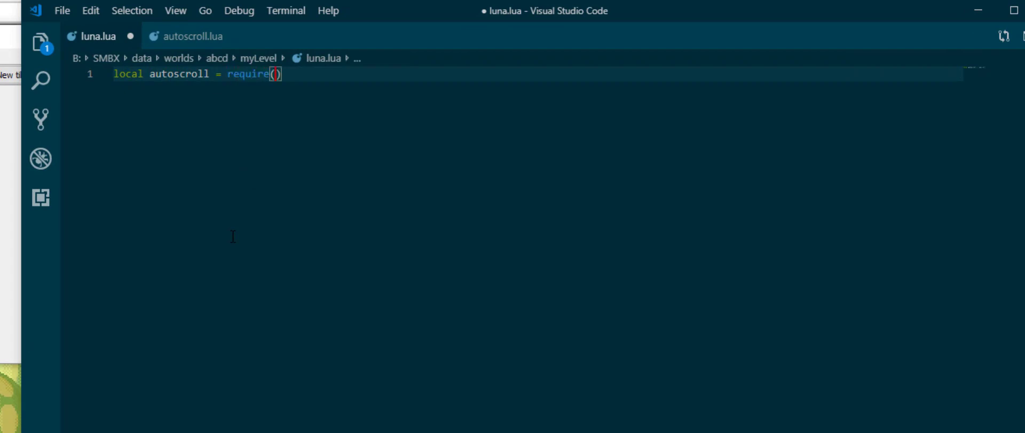
{"action": "type", "text": "\"autoscroll\""}
{"action": "type", "text": "functi"}
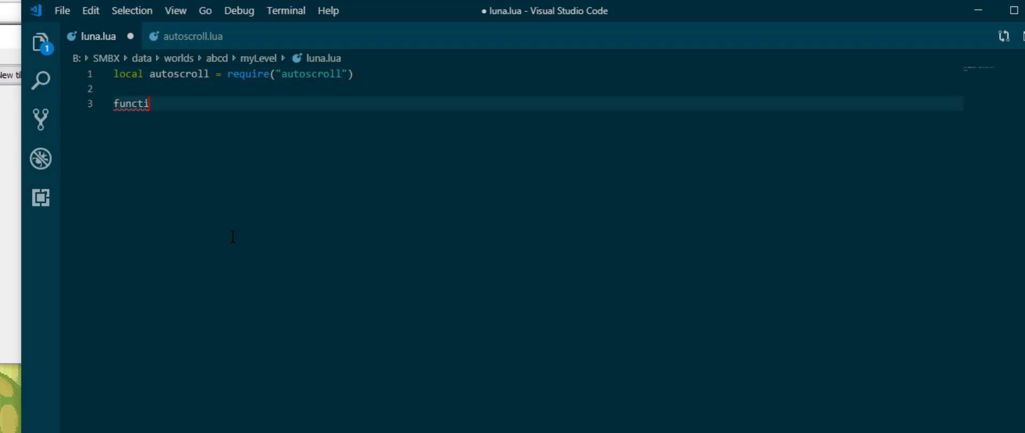
Step: Add an onStart function that calls autoscroll.scrollRight
{"action": "type", "text": "on onStart()"}
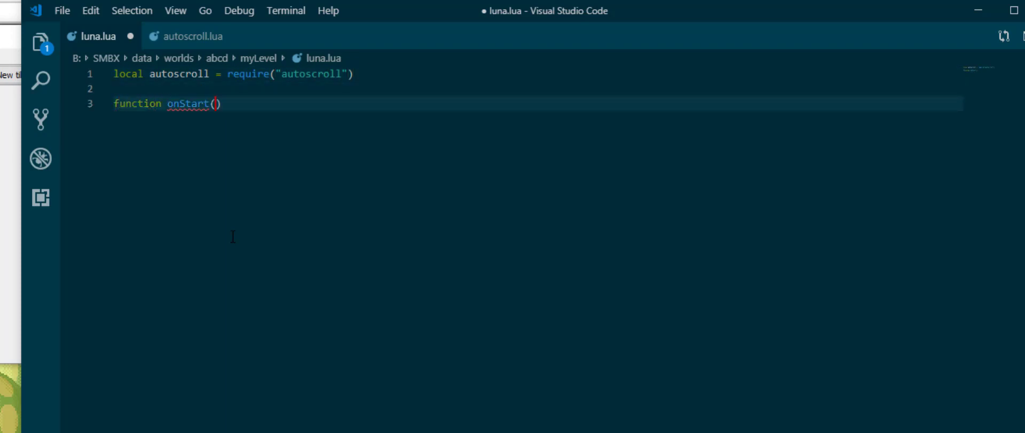
{"action": "key", "text": "Enter"}
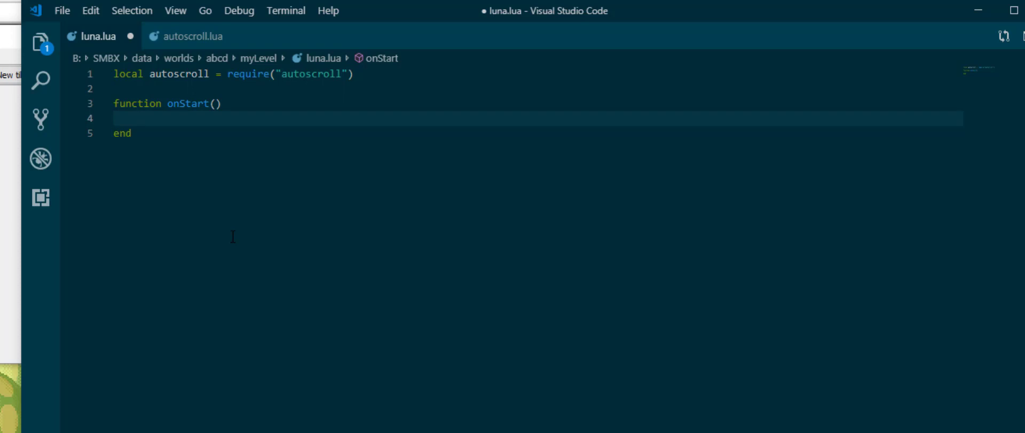
{"action": "type", "text": "aut"}
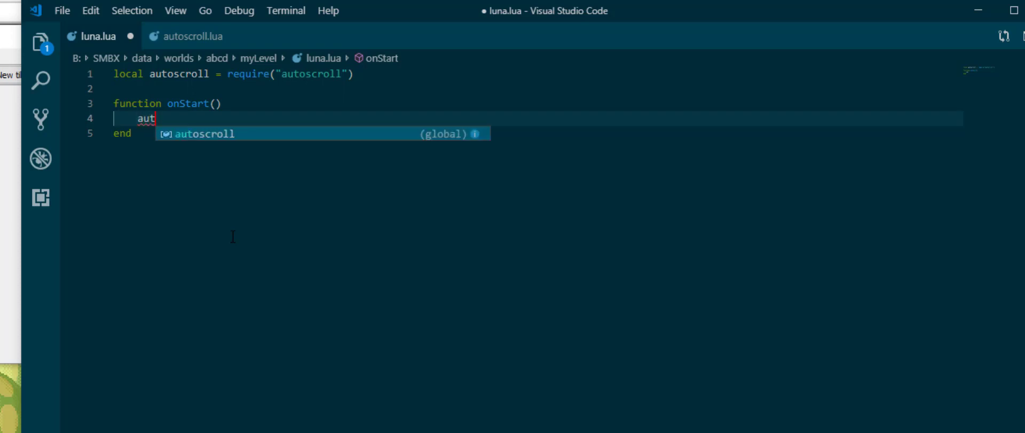
{"action": "type", "text": "oscroll.scrollRight"}
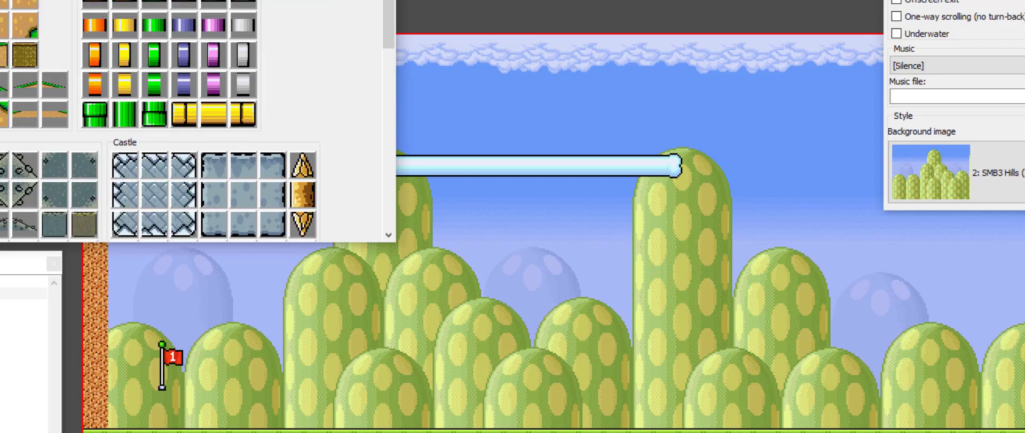
Step: Start a test play of the level in Super Mario Bros. X2
{"action": "left_click", "coordinate": [346, 367]}
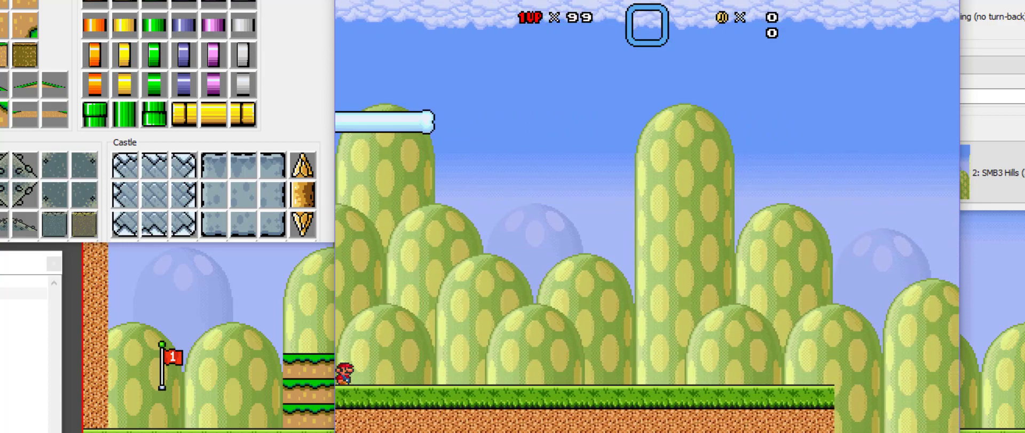
{"action": "mouse_move", "coordinate": [601, 391]}
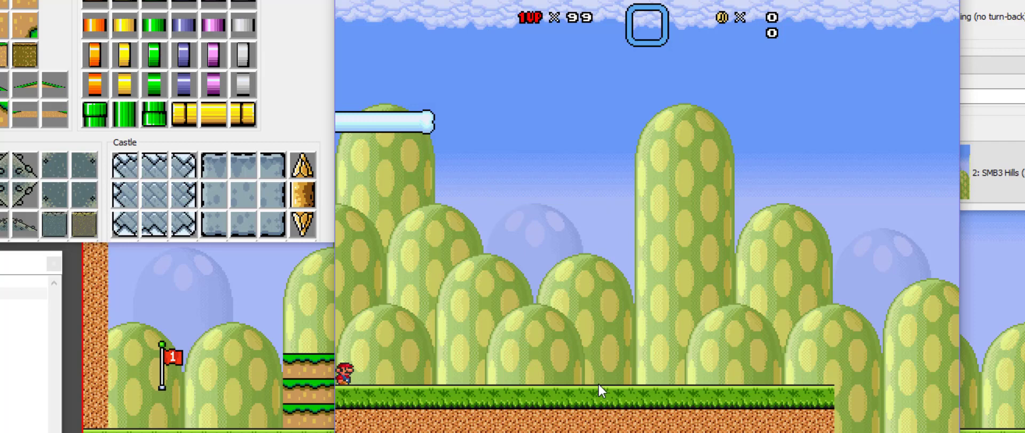
{"action": "mouse_move", "coordinate": [124, 157]}
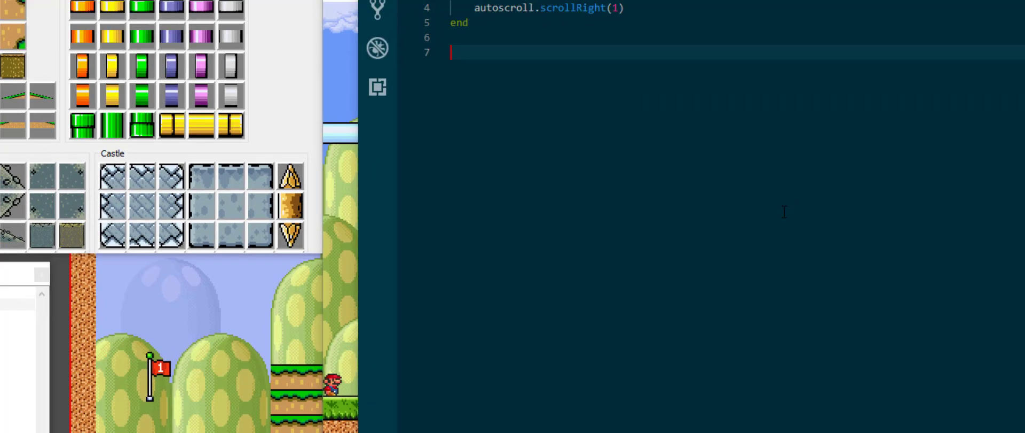
Step: Write onTick with player:mem wall checks calling player:kill(), skipping when already dying
{"action": "type", "text": "function onTick"}
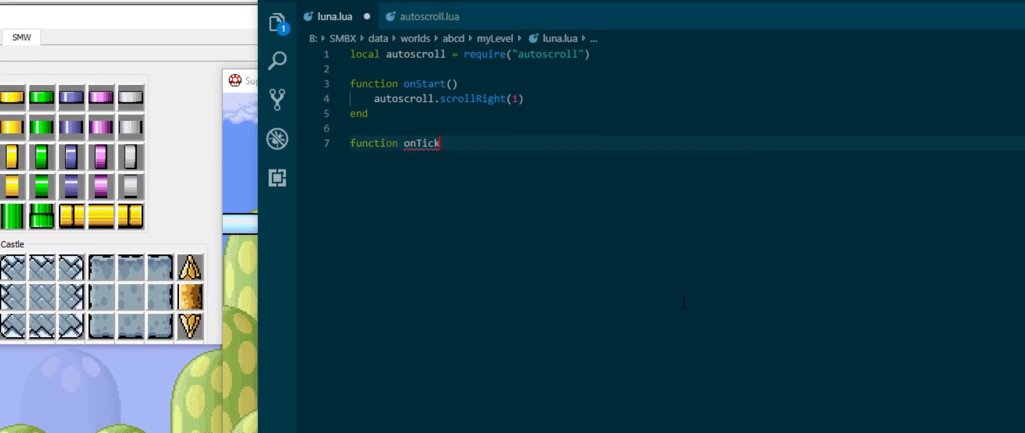
{"action": "type", "text": "()"}
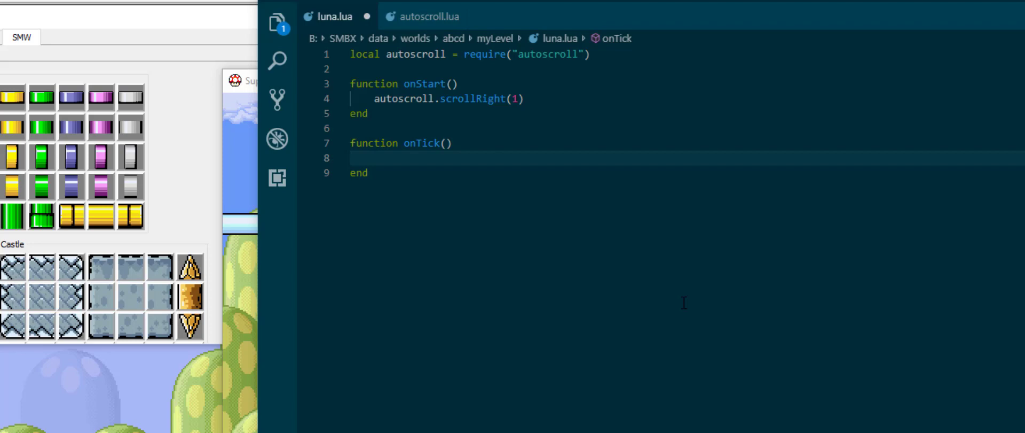
{"action": "type", "text": "if"}
{"action": "type", "text": "play"}
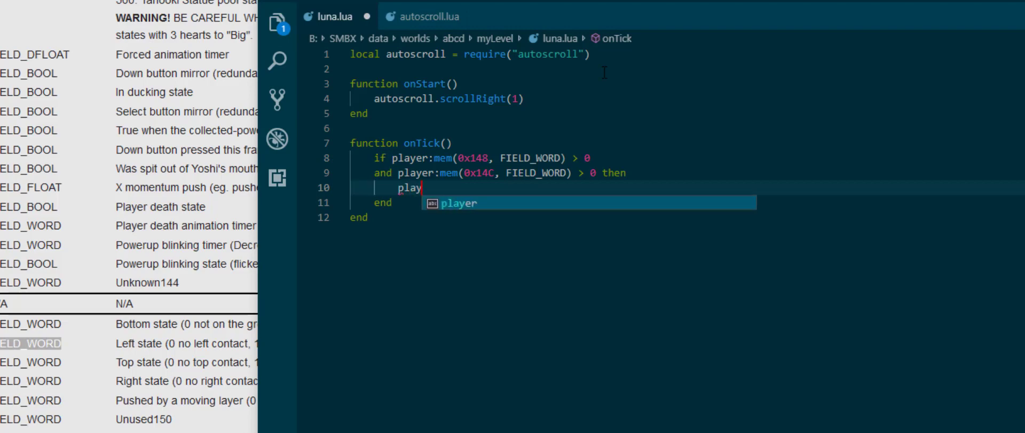
{"action": "type", "text": "er:kill()"}
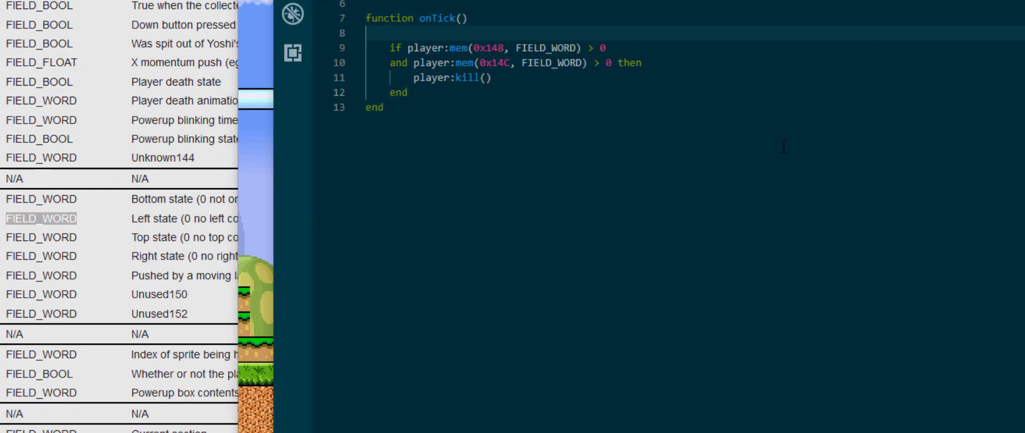
{"action": "type", "text": "if playxer.deathTimer > 0 then return end"}
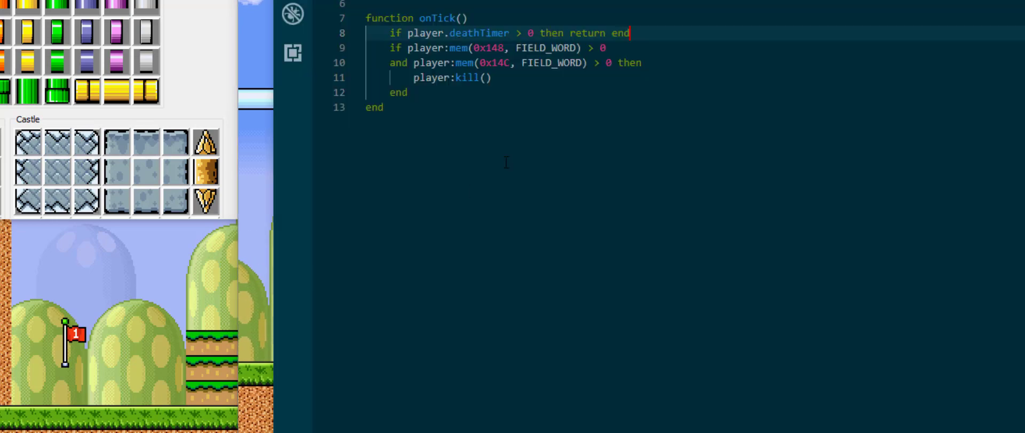
Step: Change onStart's call from autoscroll.scrollRight(1) to autoscroll.scrollUp(1)
{"action": "left_click", "coordinate": [485, 77]}
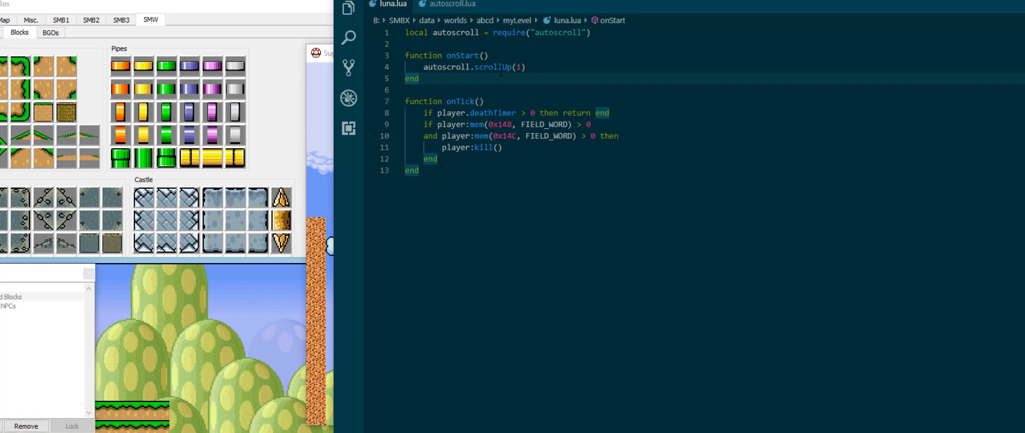
Step: Bring the level editor back in front to read vertical coordinates across the hills
{"action": "left_click", "coordinate": [478, 100]}
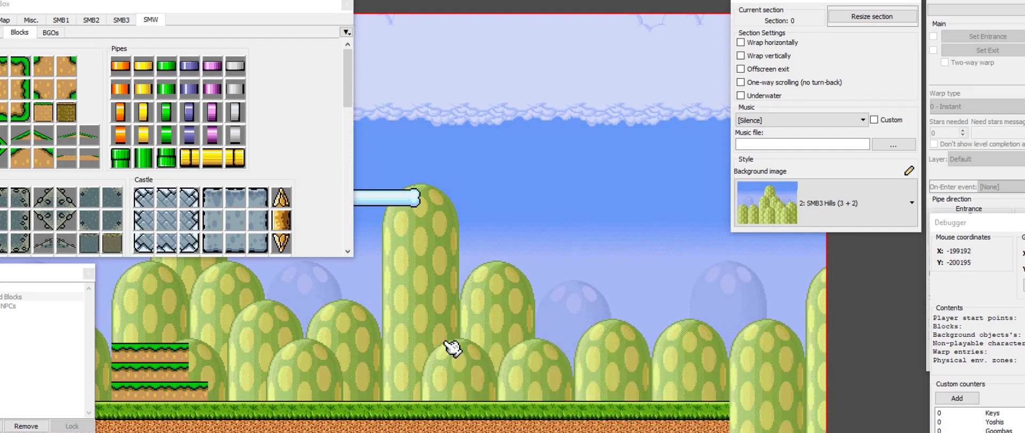
{"action": "mouse_move", "coordinate": [430, 392]}
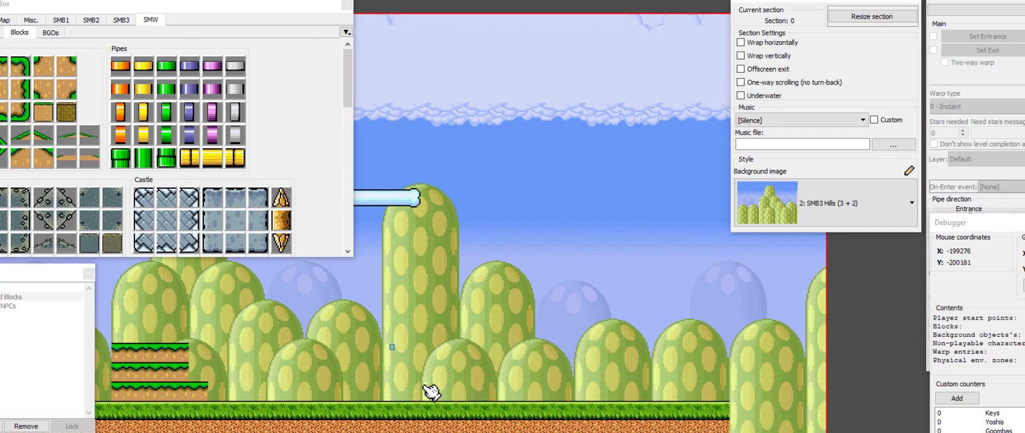
{"action": "mouse_move", "coordinate": [389, 253]}
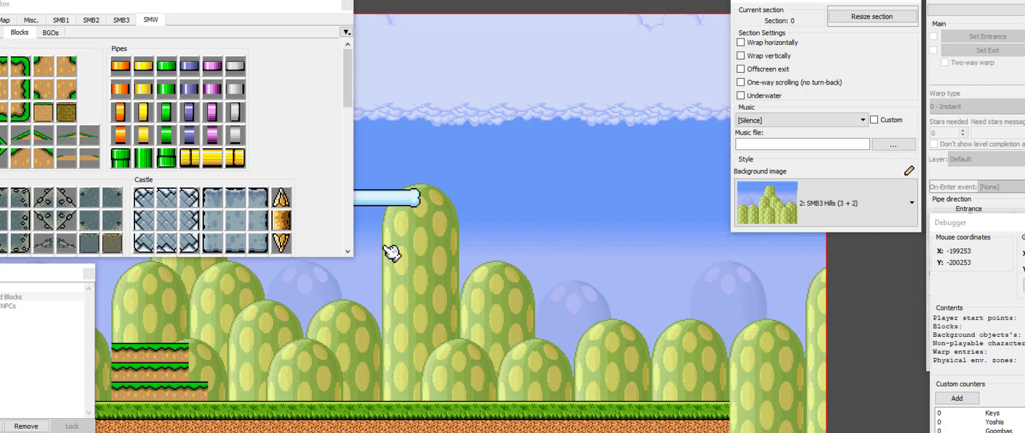
{"action": "mouse_move", "coordinate": [483, 247]}
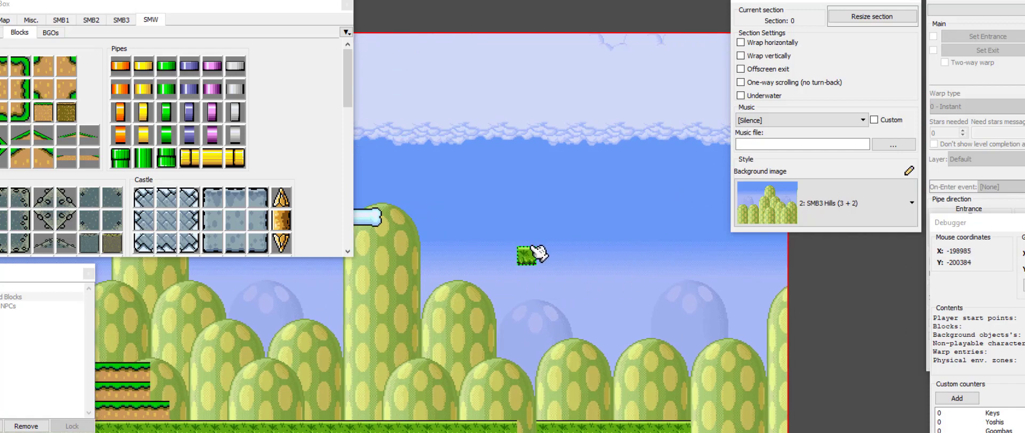
{"action": "right_click", "coordinate": [530, 253]}
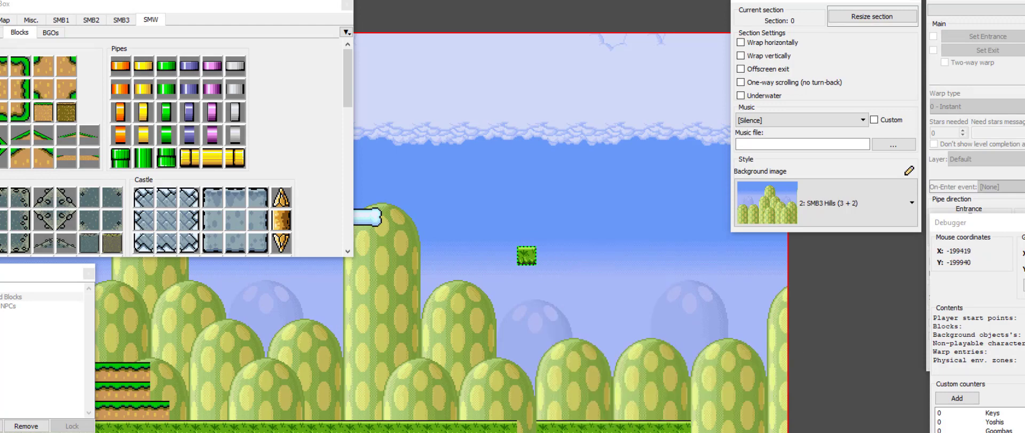
{"action": "mouse_move", "coordinate": [502, 318]}
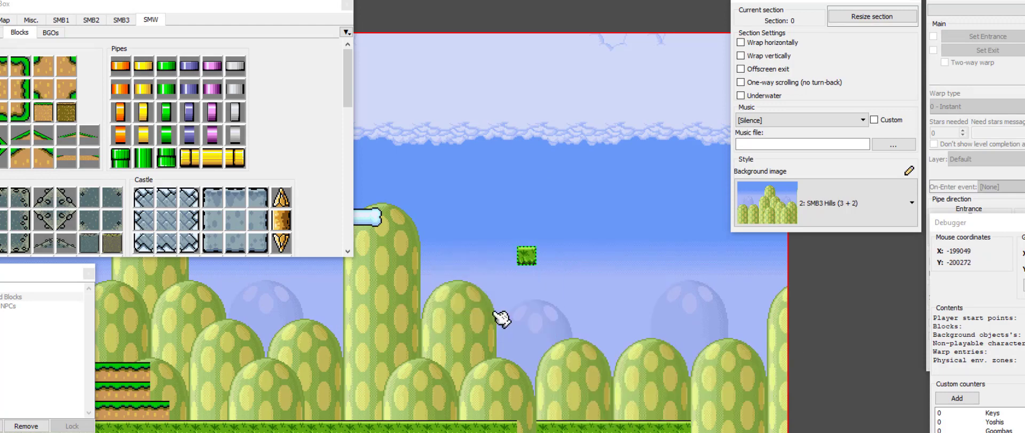
{"action": "mouse_move", "coordinate": [465, 355]}
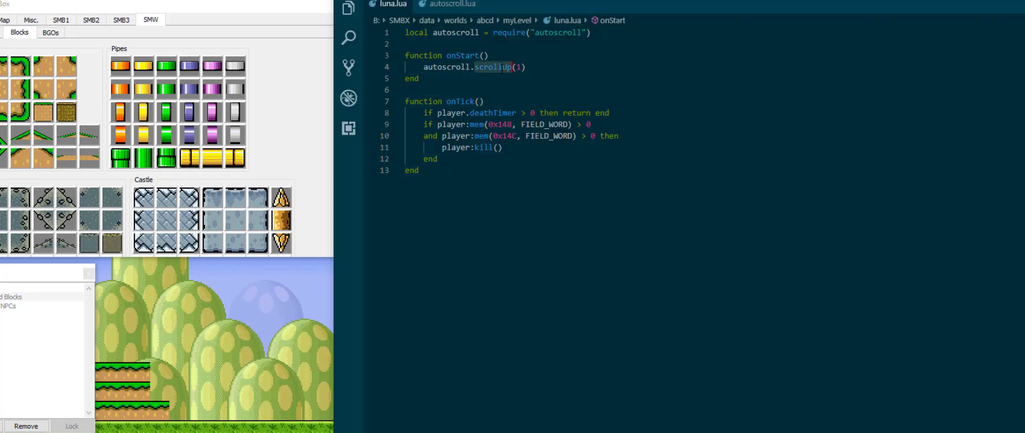
Step: Replace scrollUp(1) with autoscroll.scrollTo(-199008, -200384, 1) in onStart
{"action": "type", "text": "scroll"}
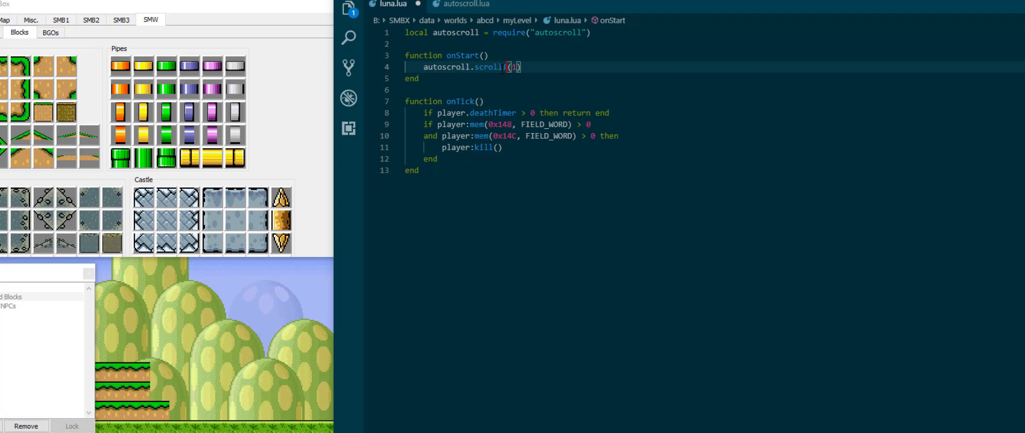
{"action": "type", "text": "To"}
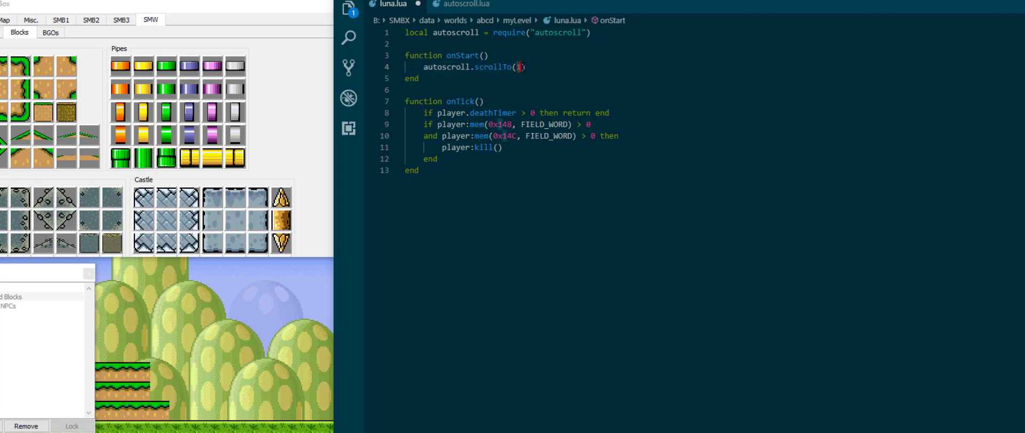
{"action": "type", "text": "-199008; Y=-200384;"}
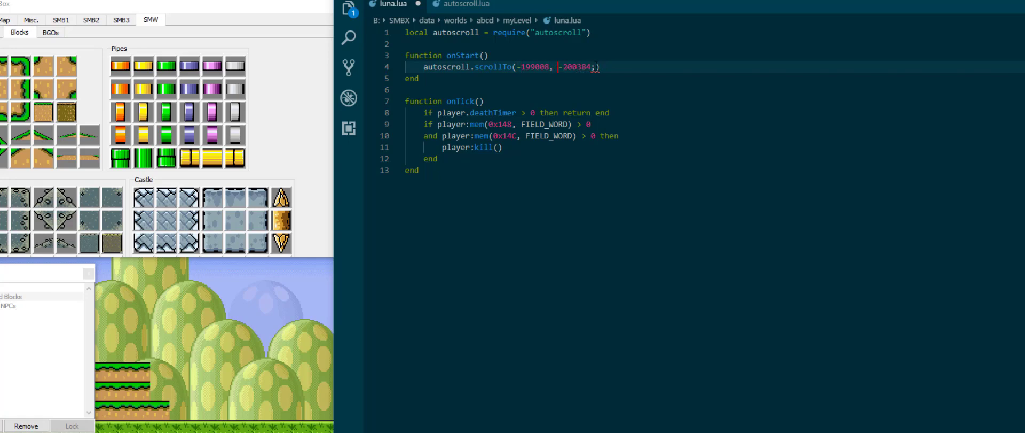
{"action": "type", "text": ", 1, 0"}
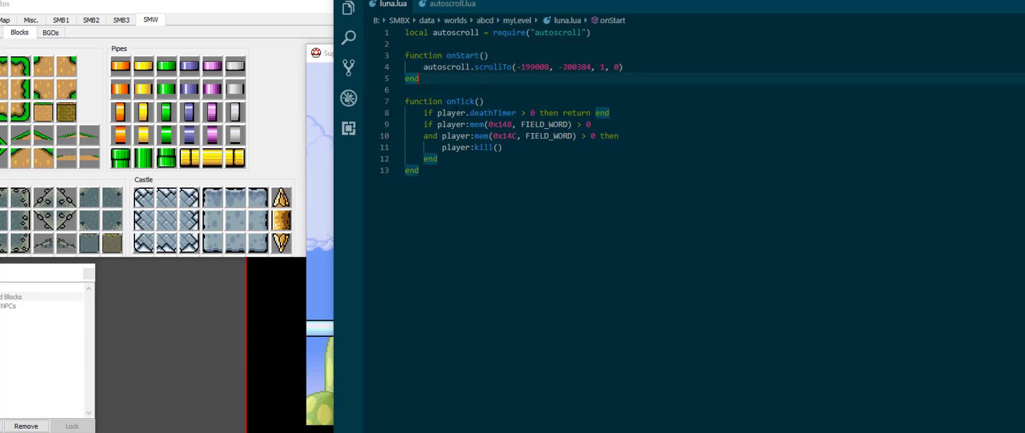
Step: Rename onStart to onLoadSection0 and restore its call to autoscroll.scrollUp(1)
{"action": "double_click", "coordinate": [461, 55]}
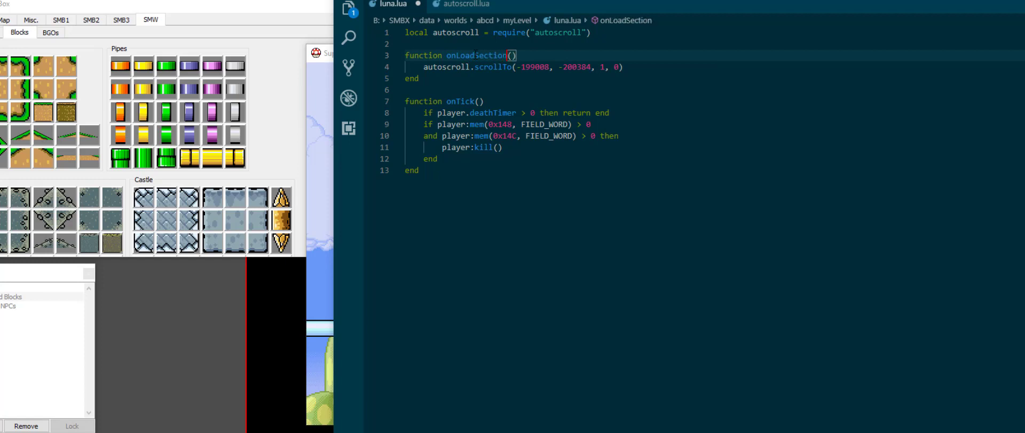
{"action": "type", "text": "0"}
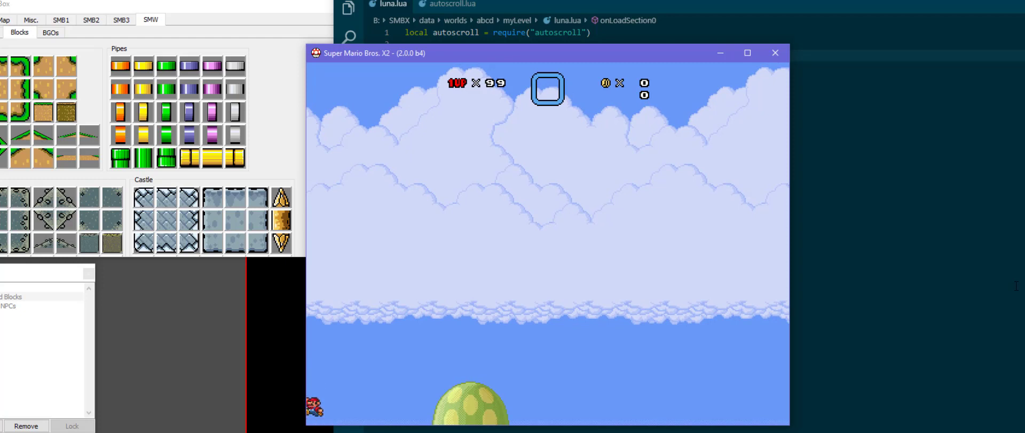
{"action": "left_click", "coordinate": [775, 53]}
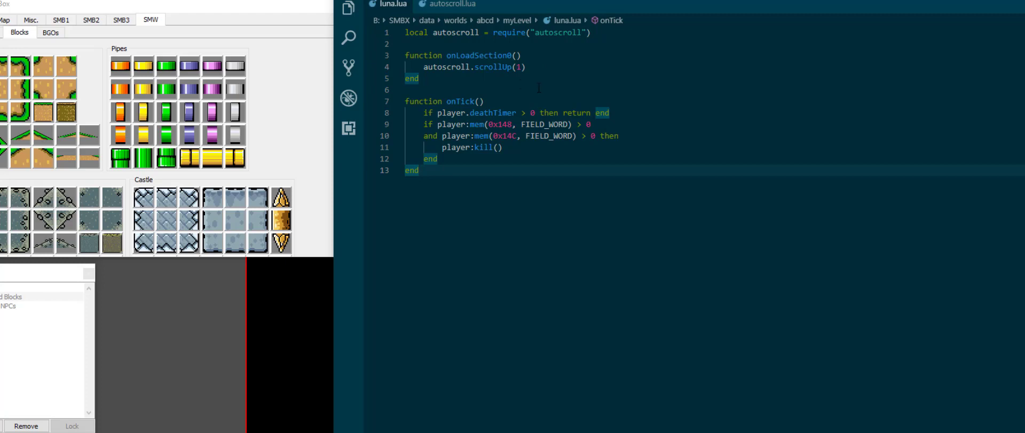
{"action": "left_click", "coordinate": [421, 78]}
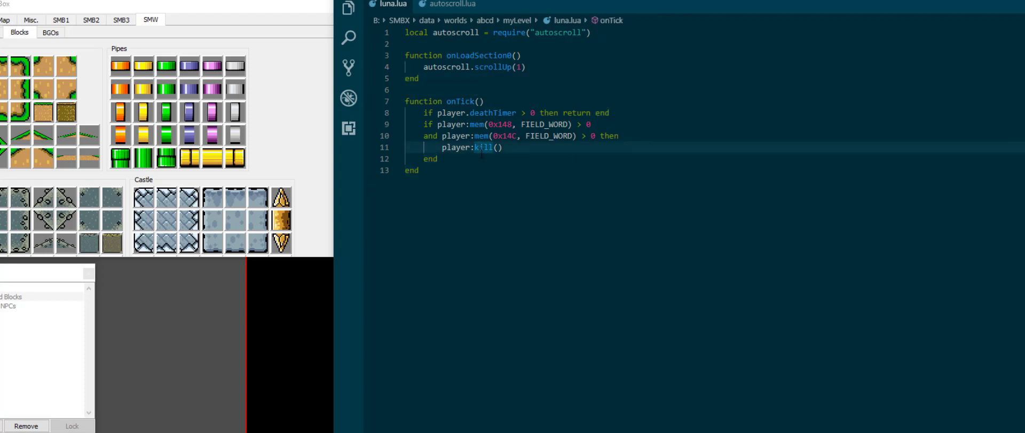
Step: Declare local autoscrollState = 0 below the require line
{"action": "left_click", "coordinate": [439, 159]}
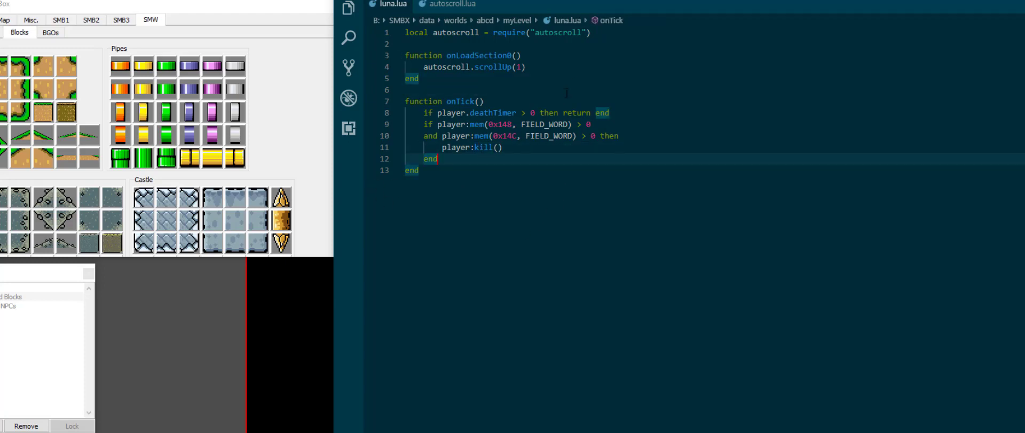
{"action": "key", "text": "Enter"}
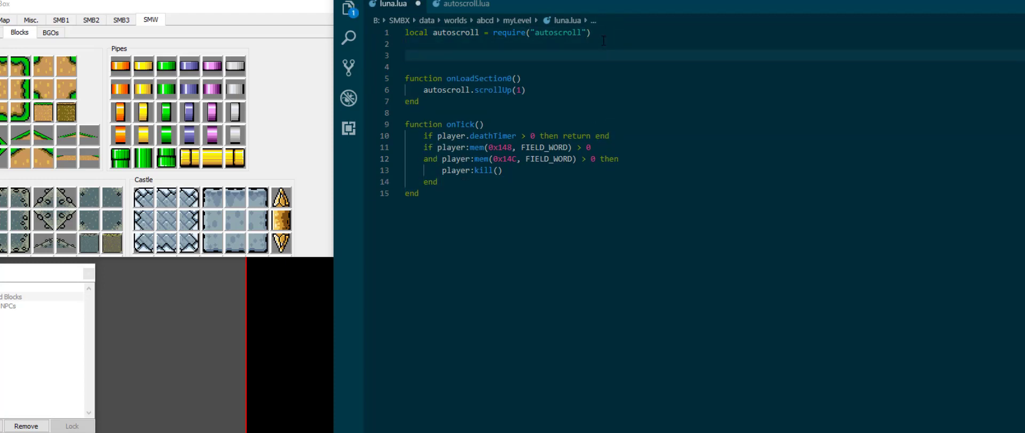
{"action": "type", "text": "local"}
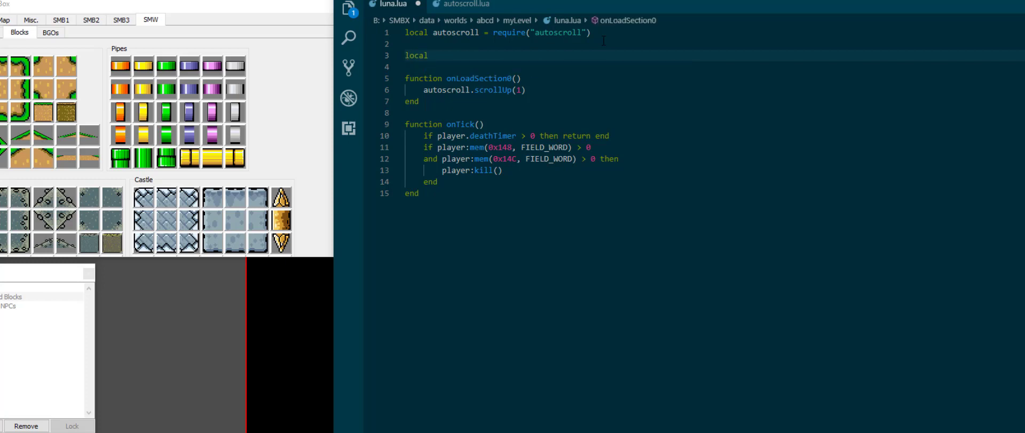
{"action": "type", "text": "autoscroll"}
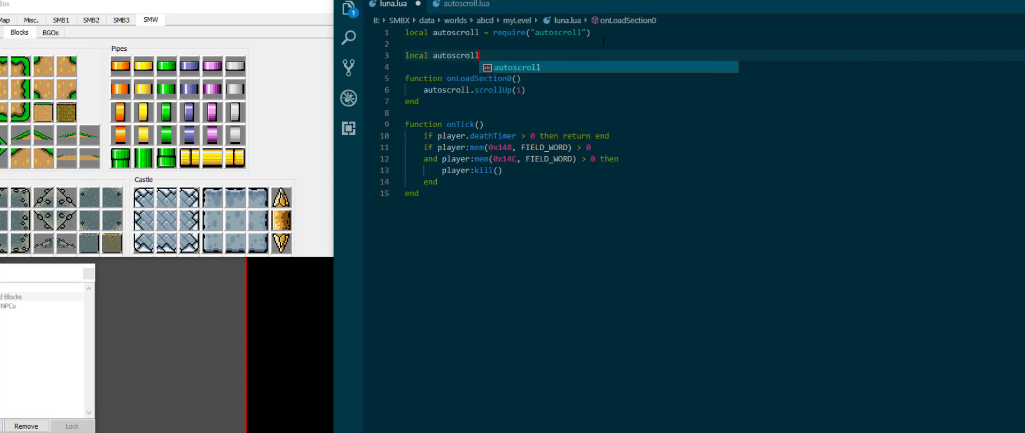
{"action": "type", "text": "State ="}
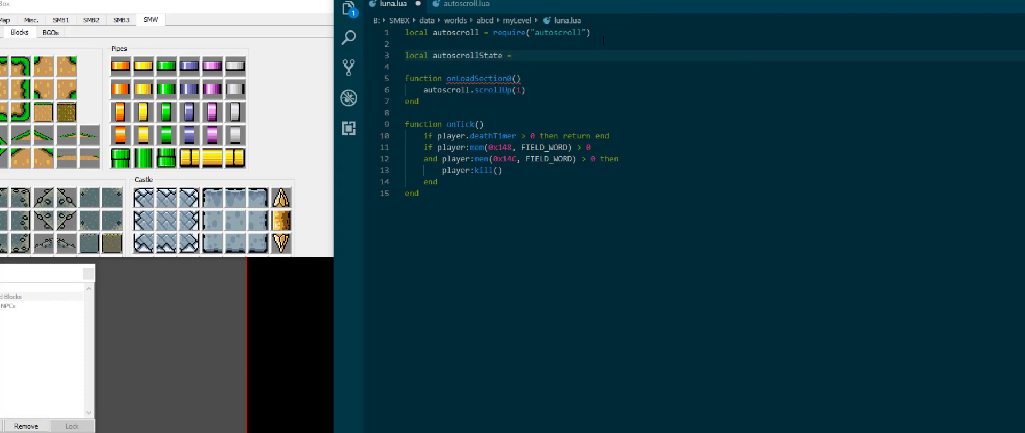
{"action": "type", "text": "0"}
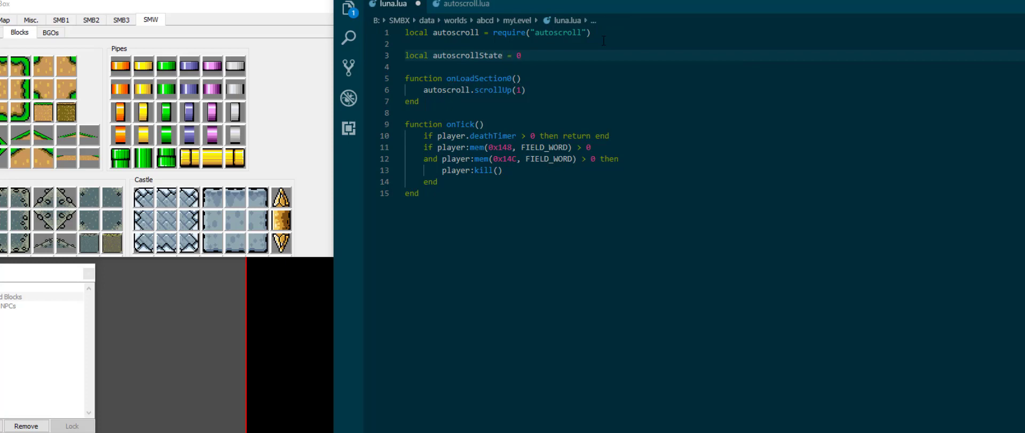
Step: Set autoscrollState = 1 after the scrollUp(1) call in onLoadSection0
{"action": "left_click", "coordinate": [517, 90]}
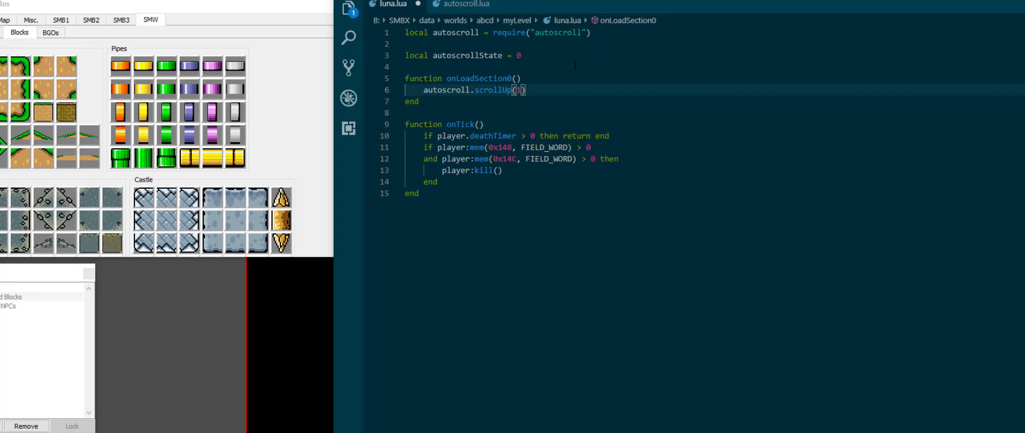
{"action": "key", "text": "Return"}
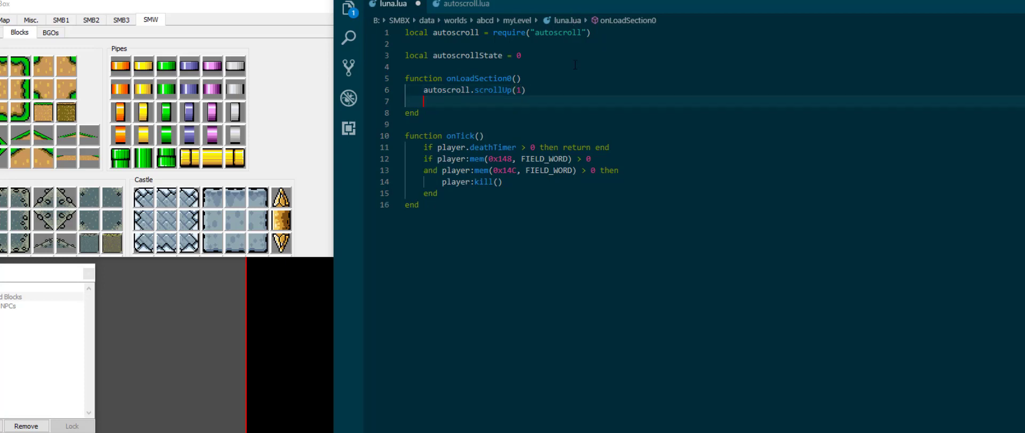
{"action": "type", "text": "autoscrollState = 1"}
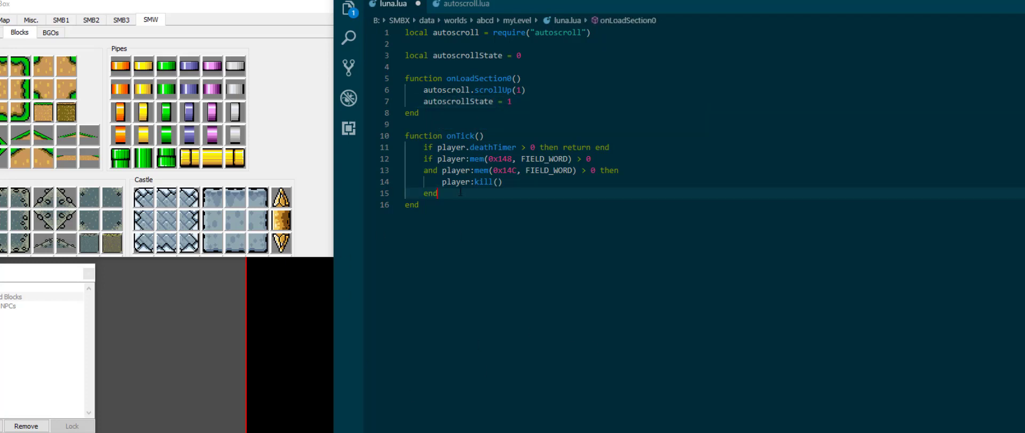
{"action": "type", "text": "if aut"}
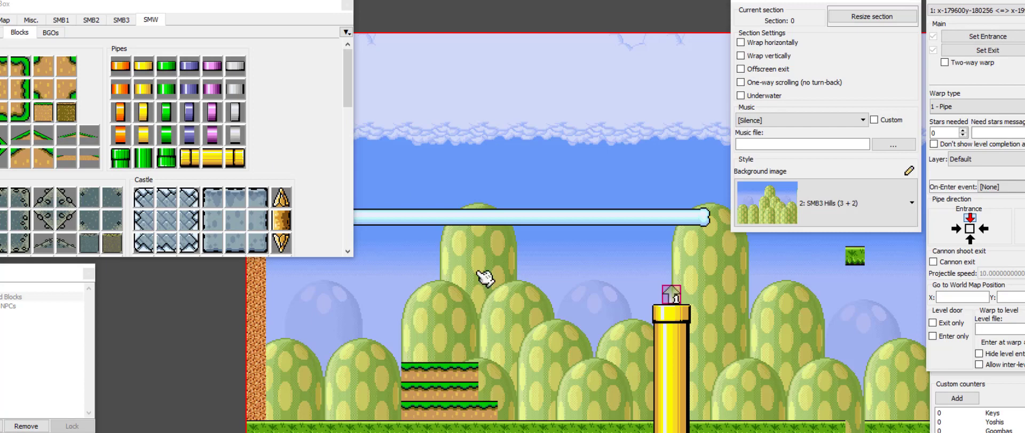
{"action": "mouse_move", "coordinate": [536, 274]}
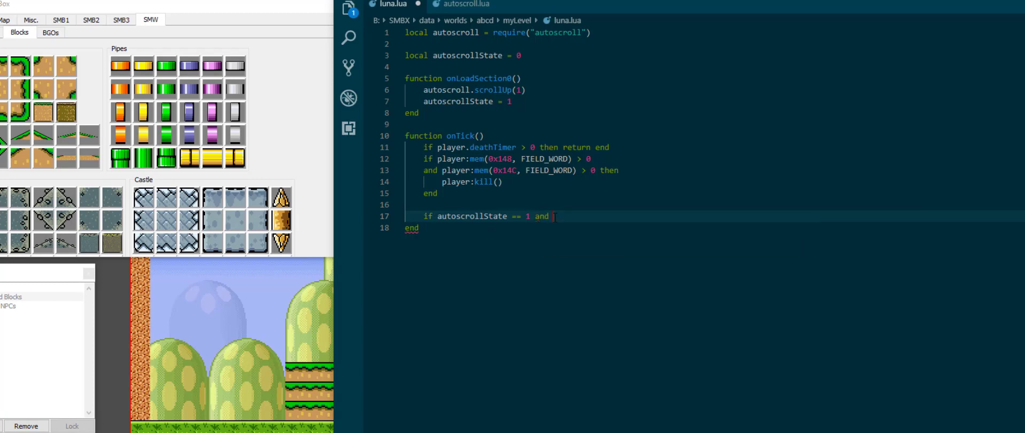
Step: Define cam = Camera.get()[1] and, when cam.y <= -200640 in state 1, set state 2 and call scrollUp(1)
{"action": "type", "text": "X=-199456; Y=-200640;"}
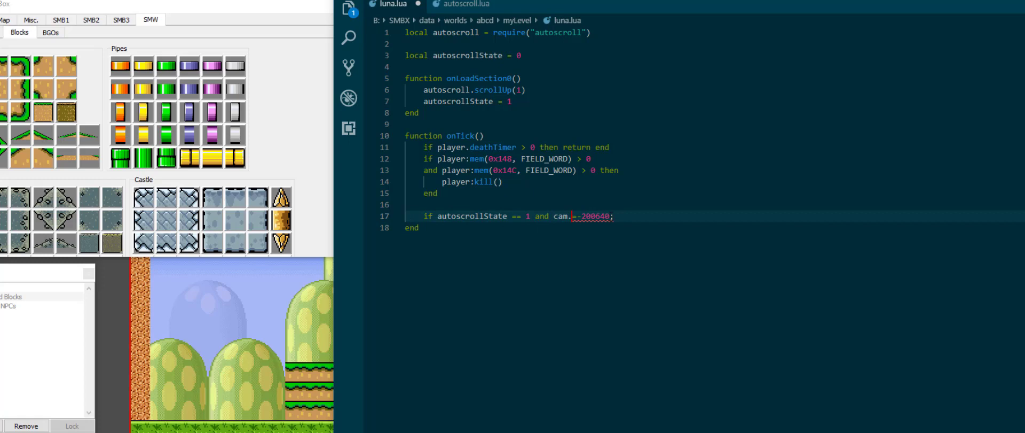
{"action": "type", "text": "y ="}
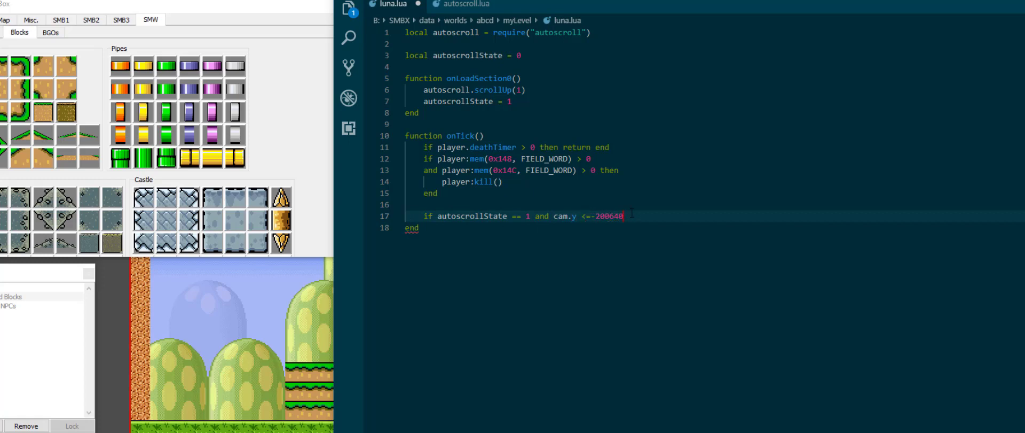
{"action": "left_click", "coordinate": [524, 54]}
{"action": "type", "text": "local cam = Camera.get()[1"}
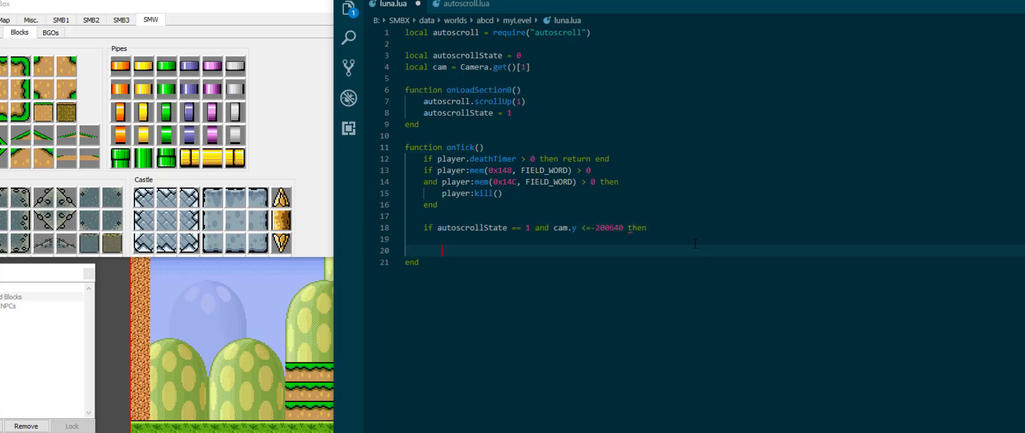
{"action": "type", "text": "autoscrollState = 2"}
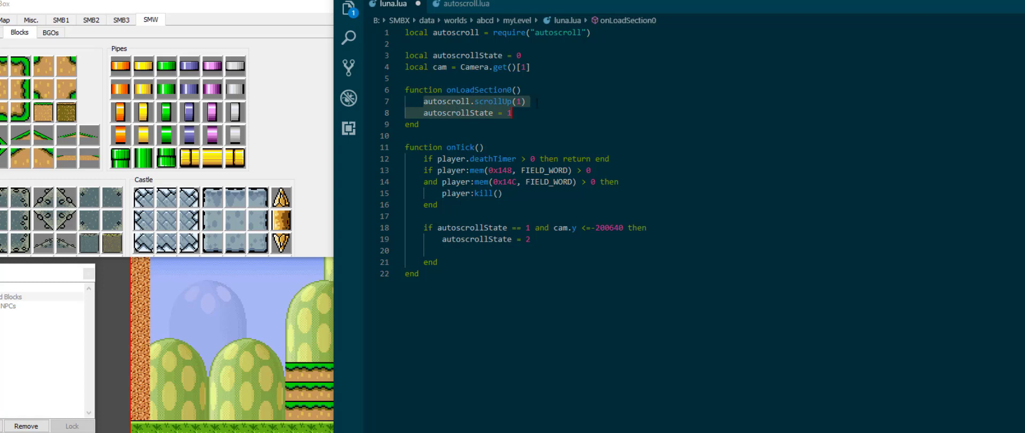
{"action": "type", "text": "autoscroll.scrollUp(1)"}
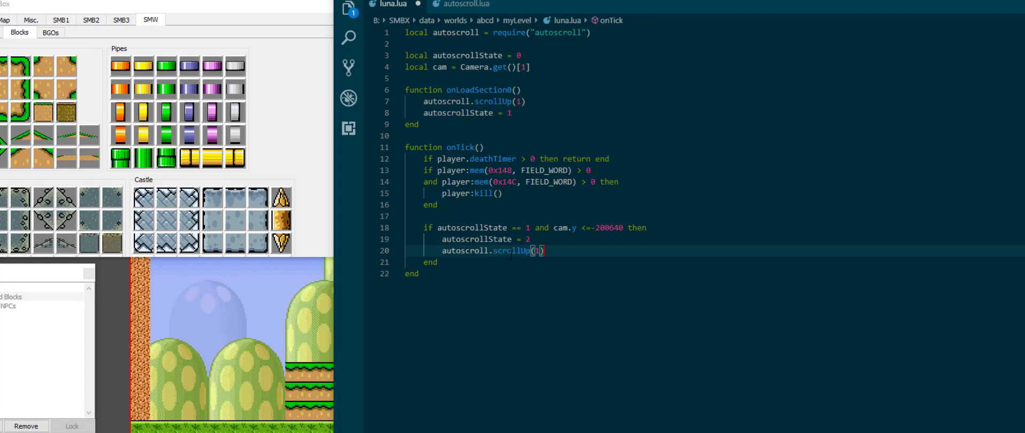